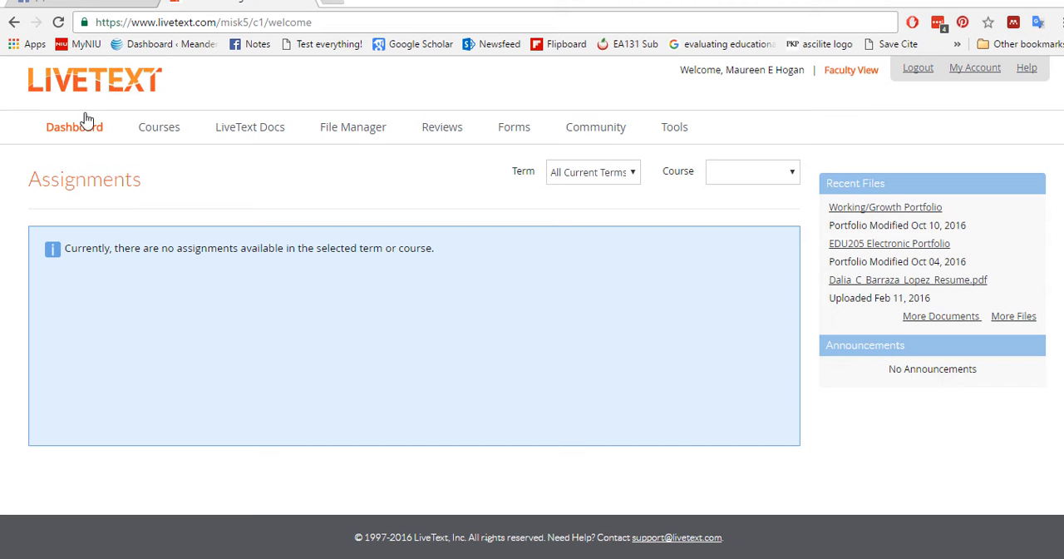
pyautogui.moveTo(239, 133)
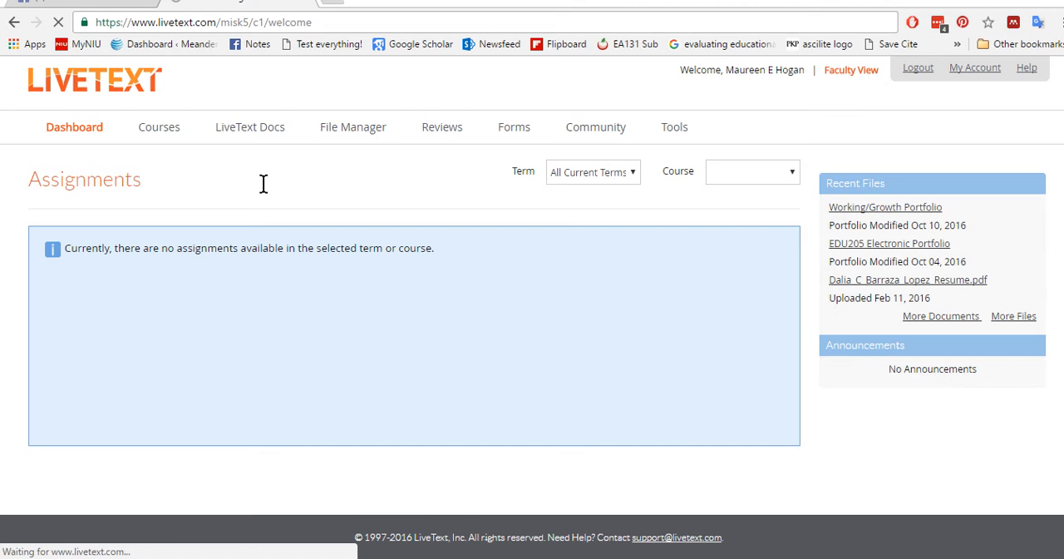
# Step: Switch from the dashboard to the My Work documents list
pyautogui.click(249, 127)
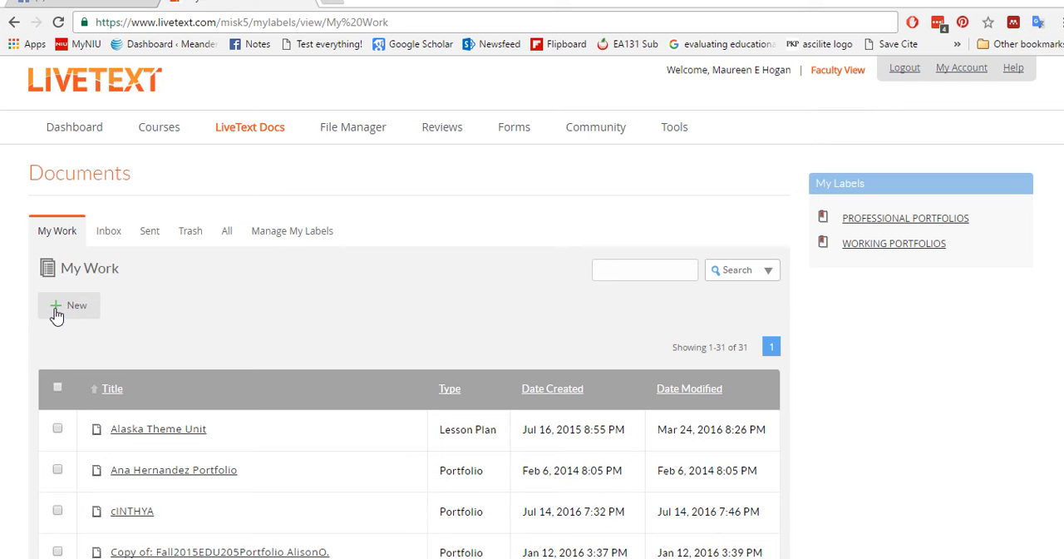
# Step: Start a new document and expand the Waubonsee Community College Portfolios templates
pyautogui.click(70, 304)
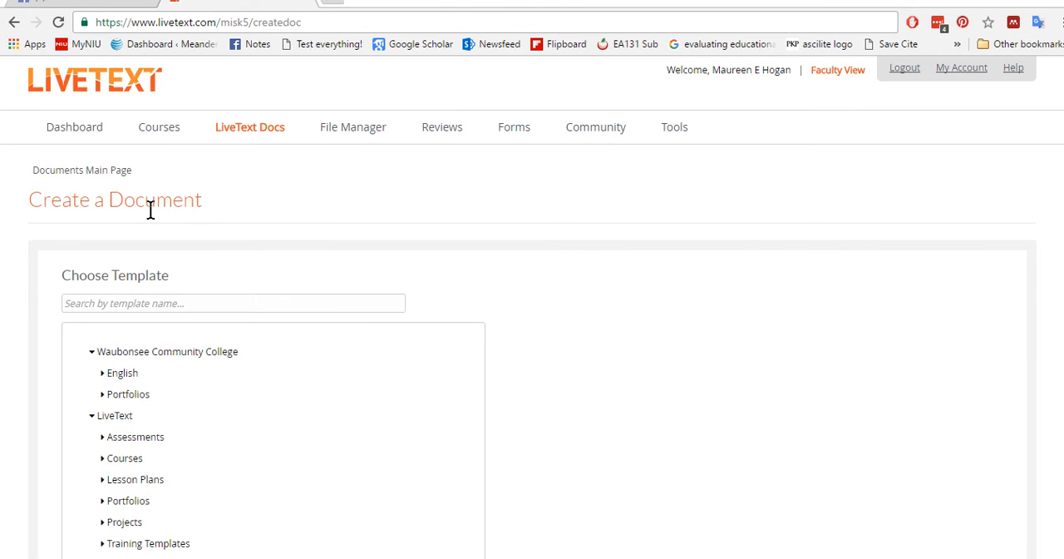
pyautogui.scroll(-3)
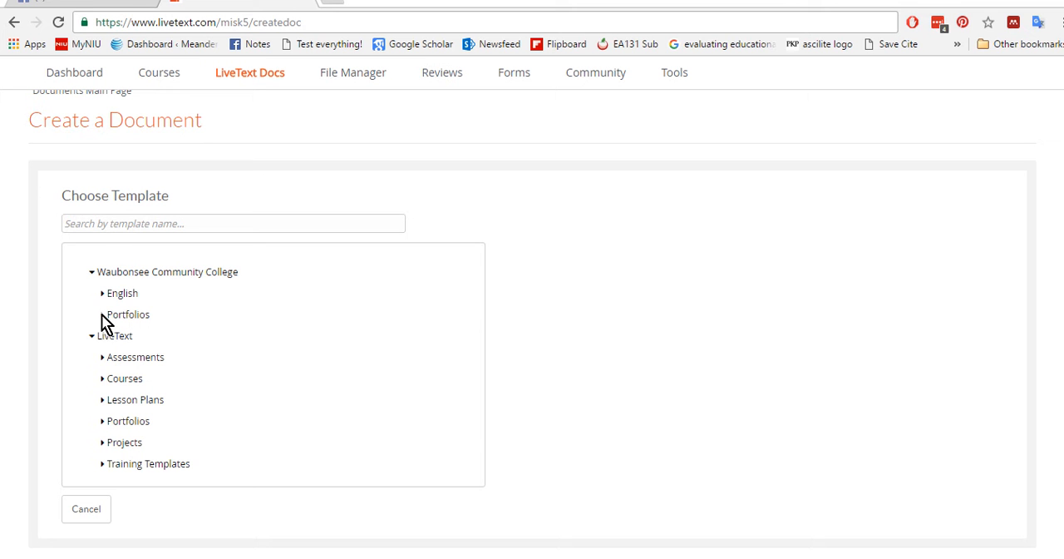
pyautogui.click(103, 314)
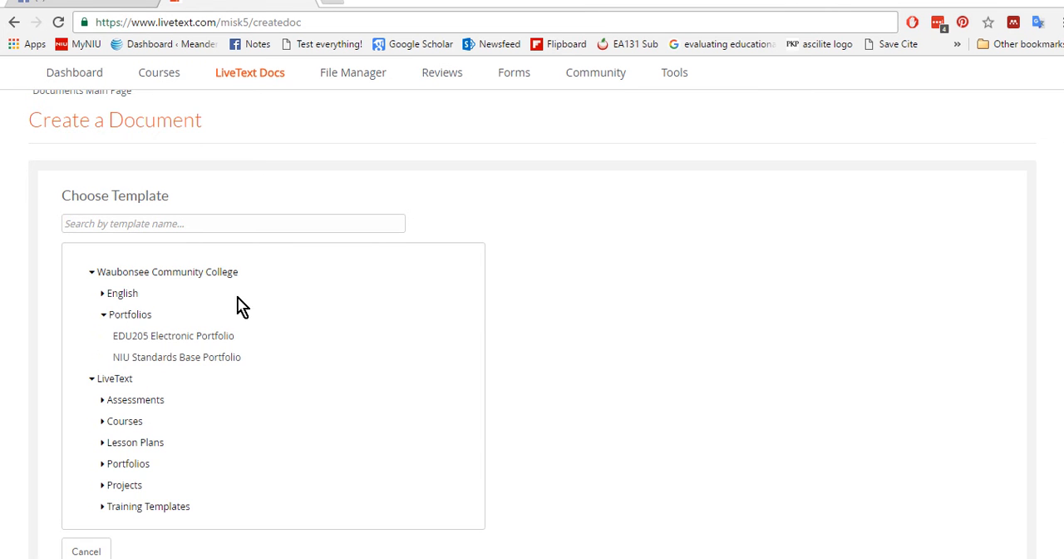
pyautogui.moveTo(123, 342)
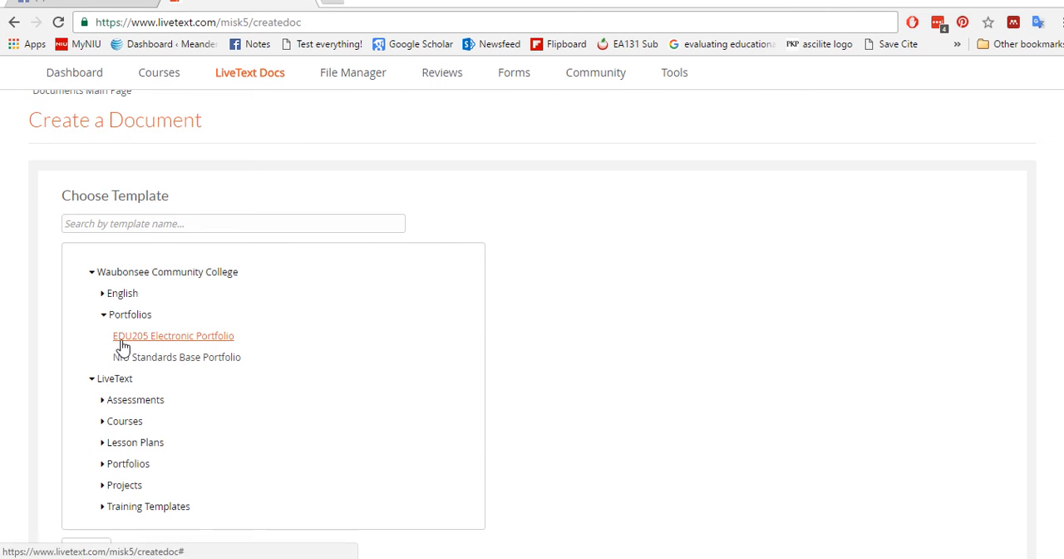
pyautogui.moveTo(196, 346)
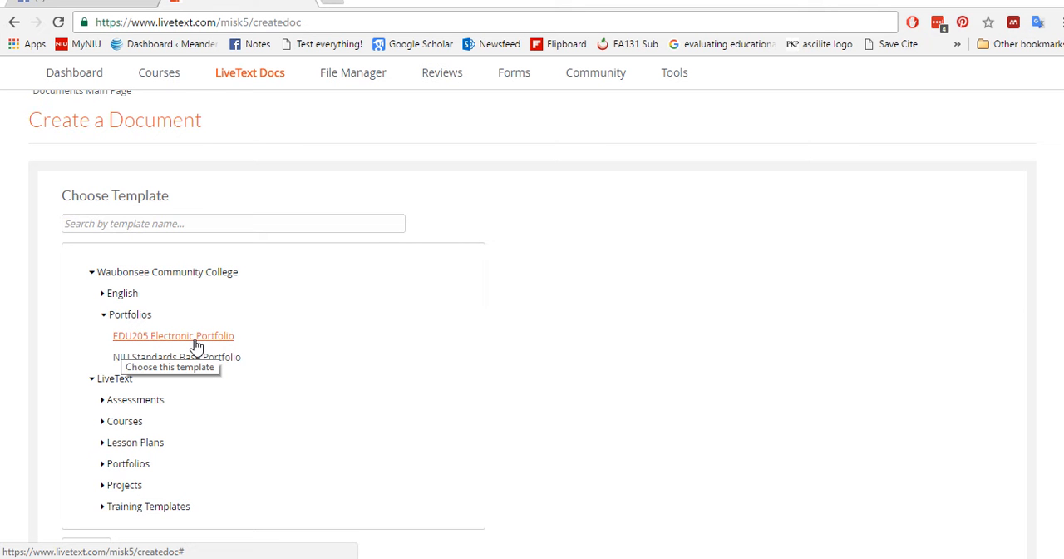
# Step: Select the EDU205 Electronic Portfolio template and review its outline down to the PD Plan section
pyautogui.click(173, 336)
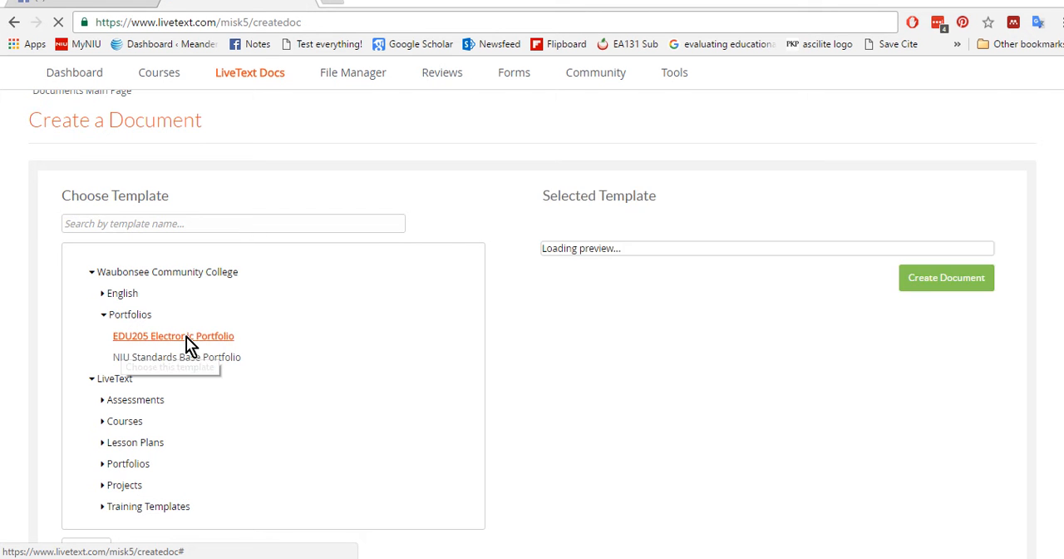
pyautogui.click(173, 336)
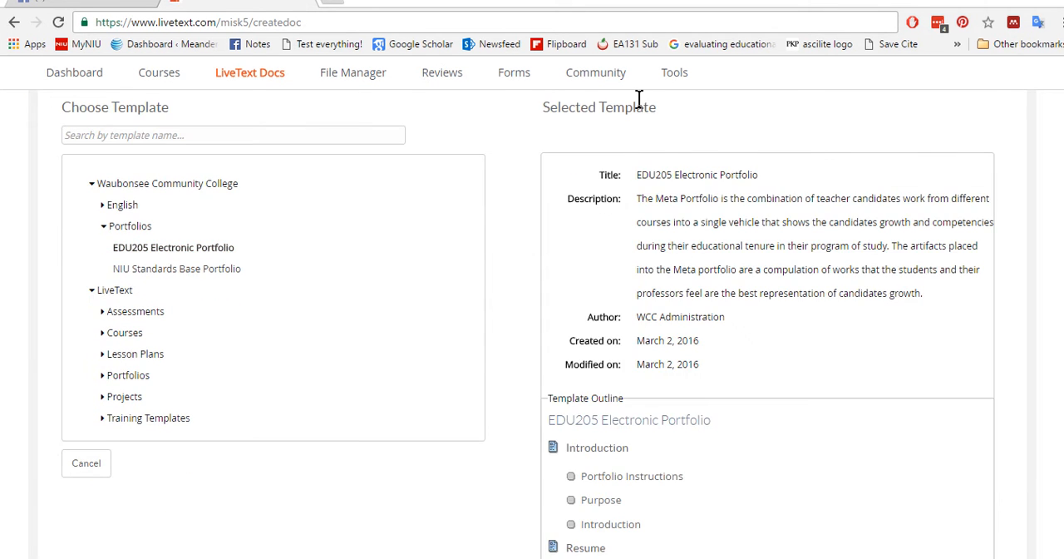
pyautogui.scroll(-3)
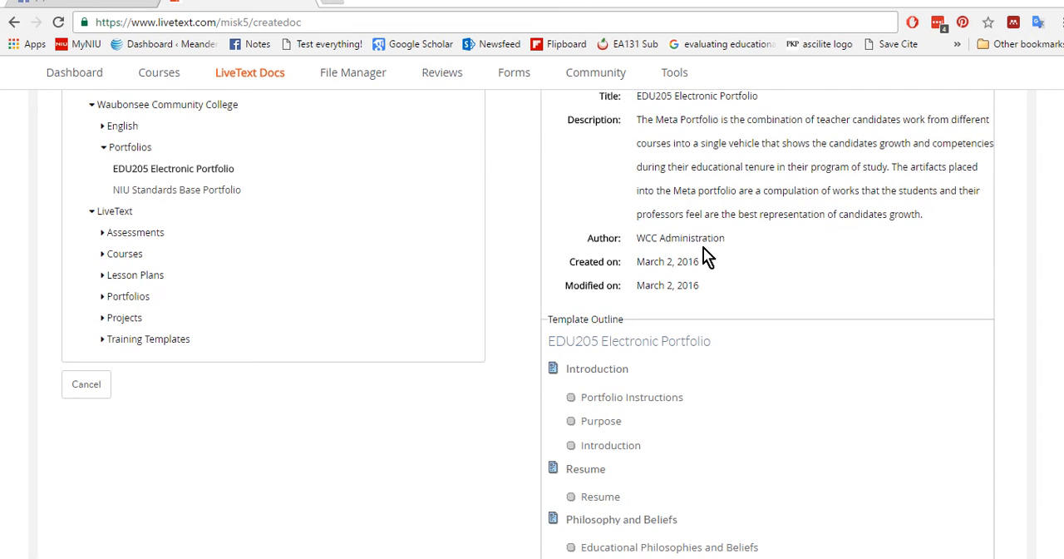
pyautogui.scroll(-3)
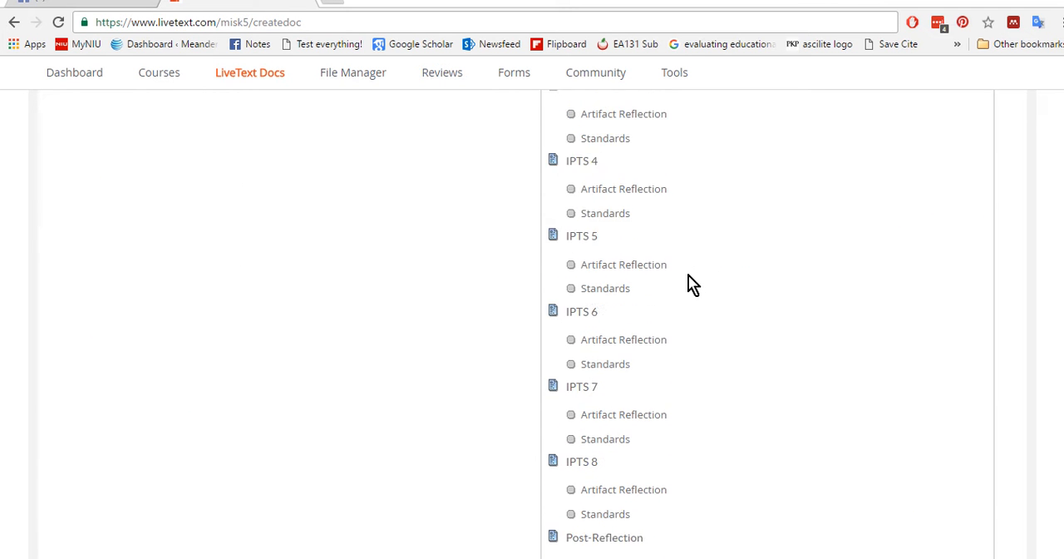
pyautogui.scroll(-3)
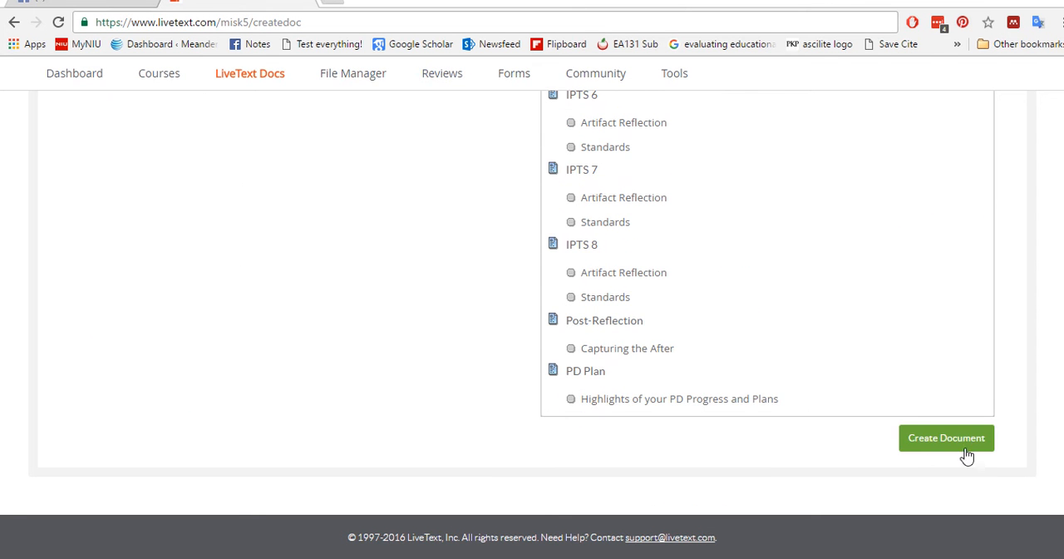
pyautogui.click(946, 437)
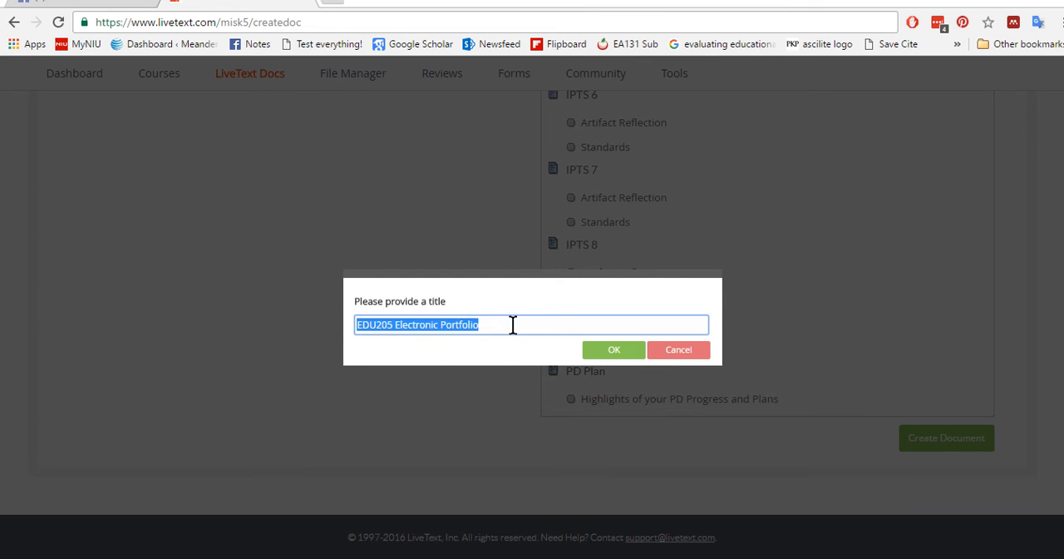
pyautogui.write('EDU')
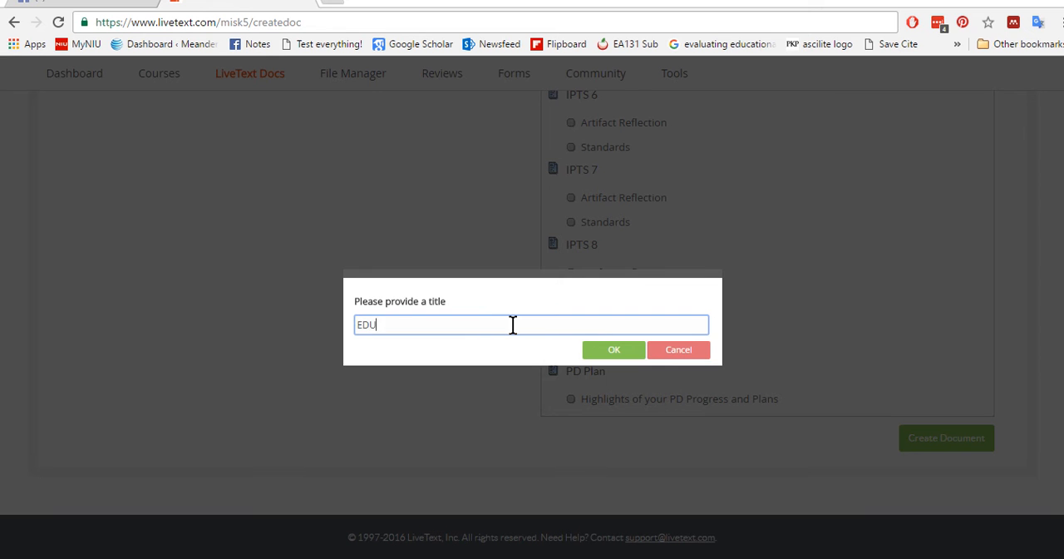
pyautogui.write('205')
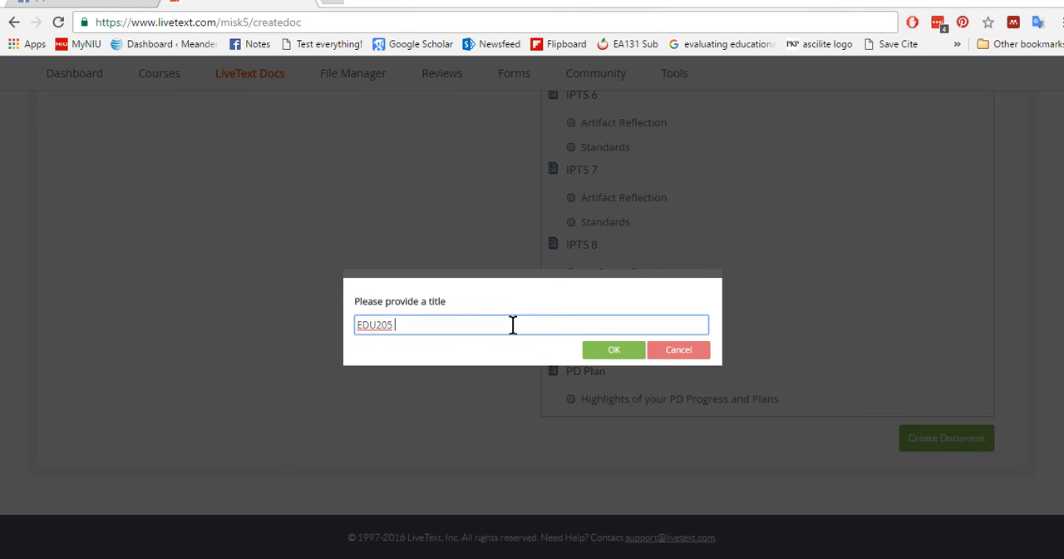
pyautogui.write('Maureen Hogan')
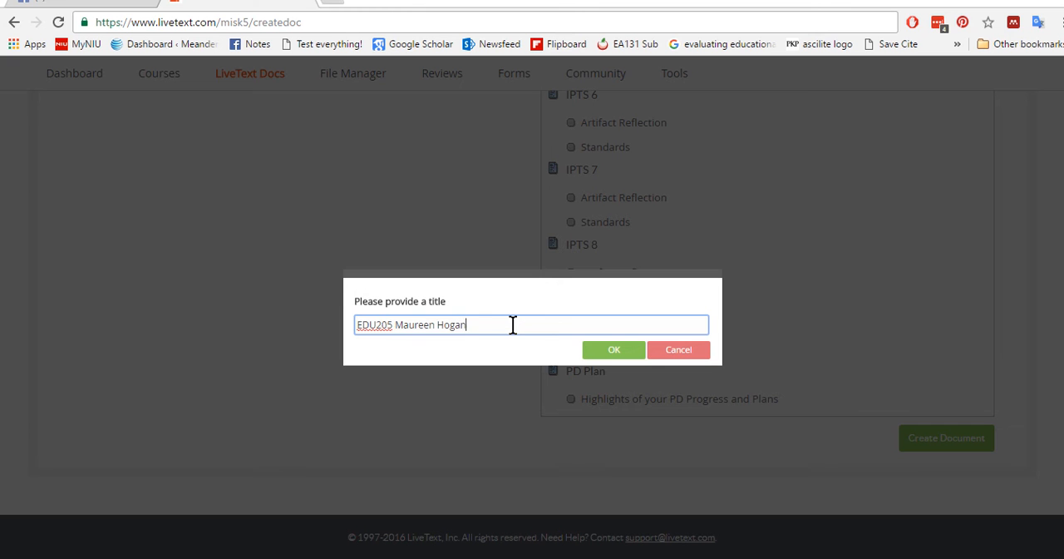
pyautogui.write('Port')
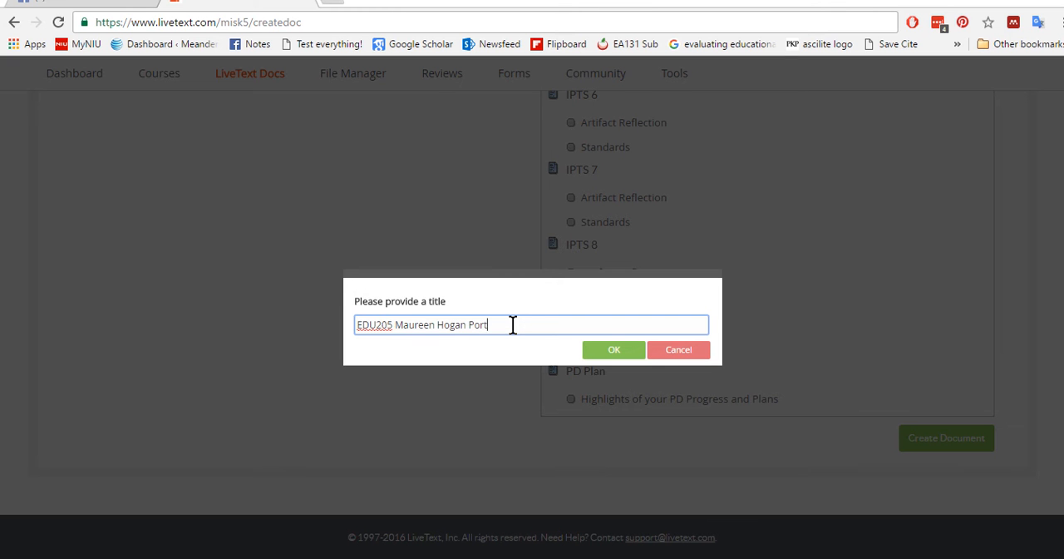
pyautogui.write('fo')
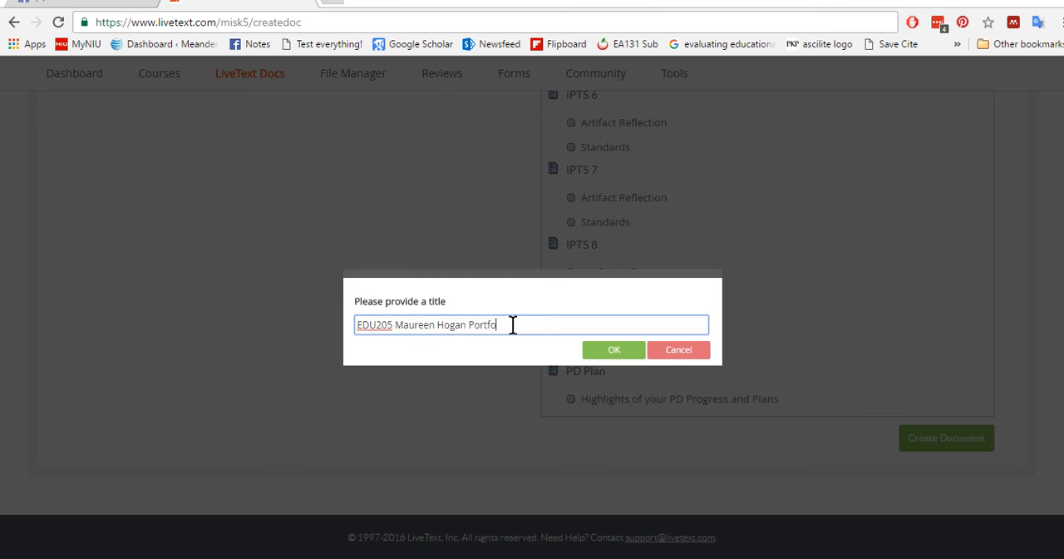
pyautogui.write('lio')
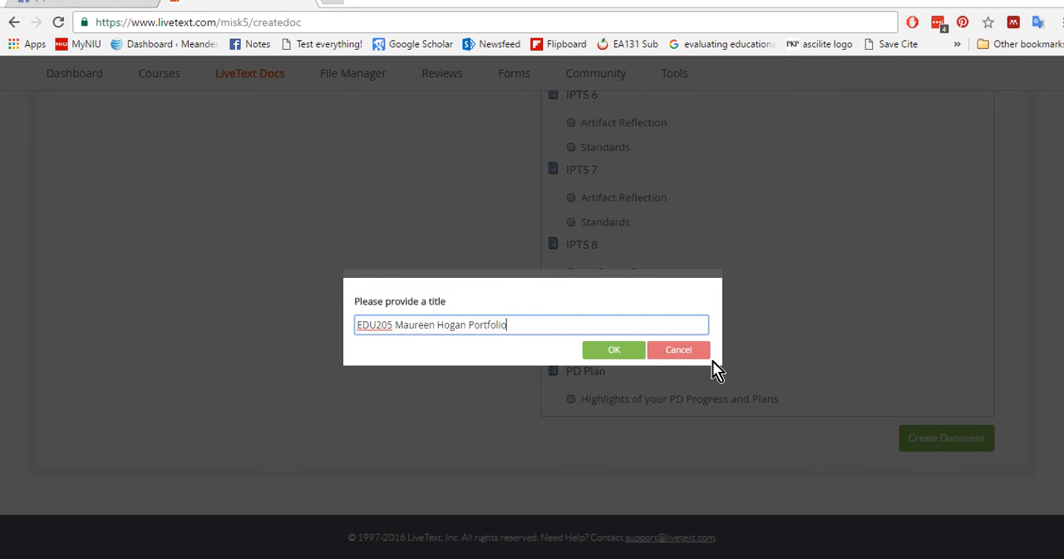
pyautogui.click(613, 349)
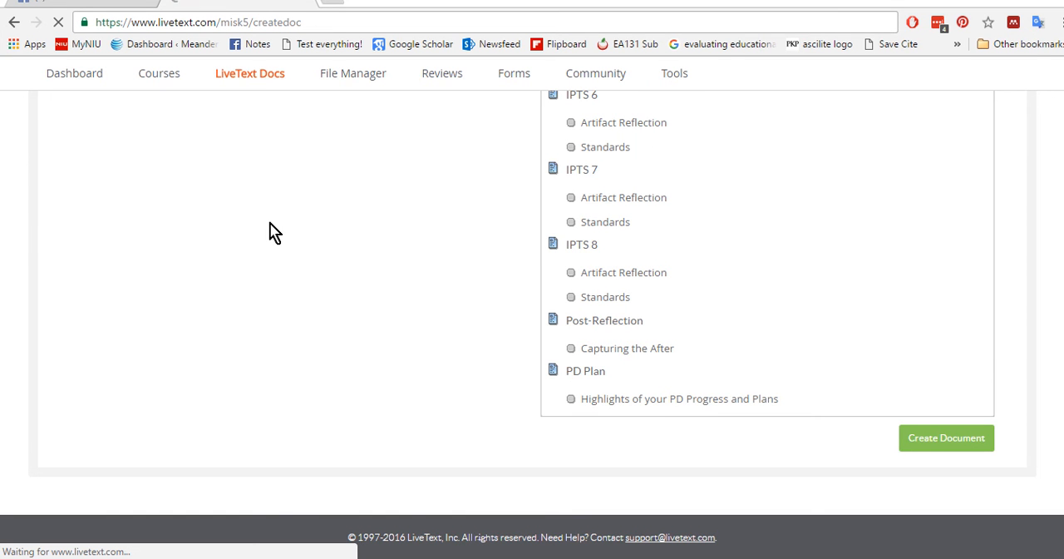
pyautogui.click(945, 438)
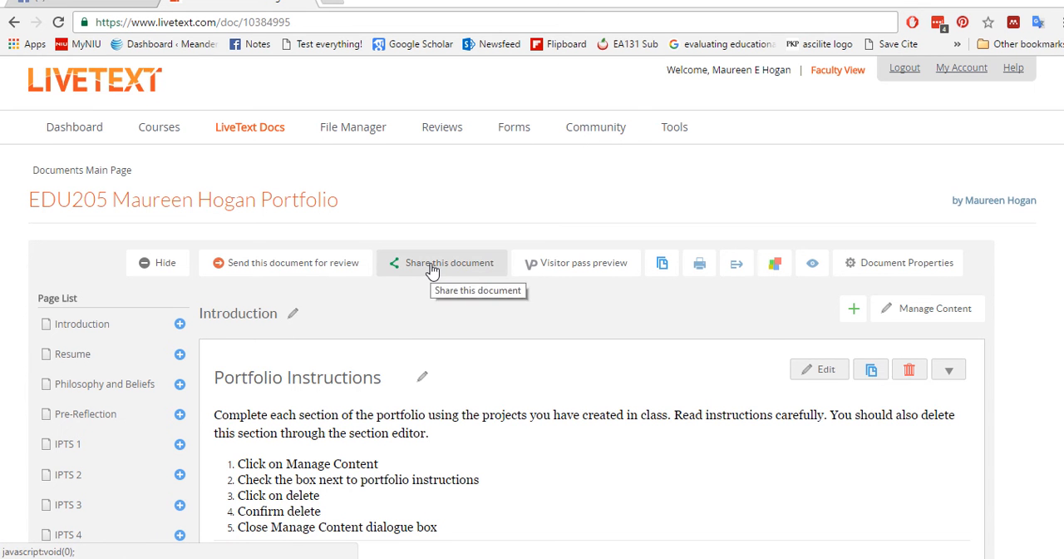
pyautogui.click(441, 263)
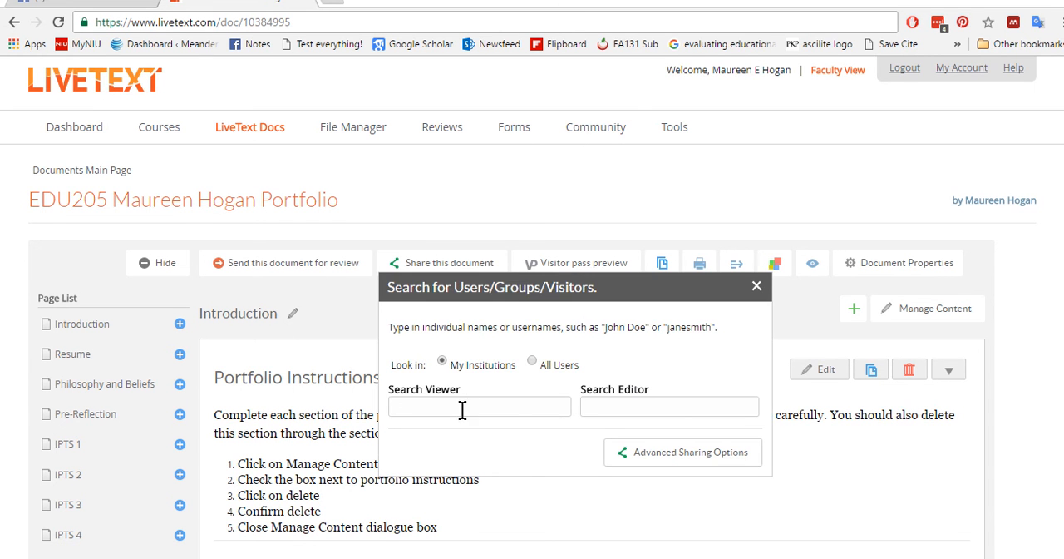
pyautogui.write('reen')
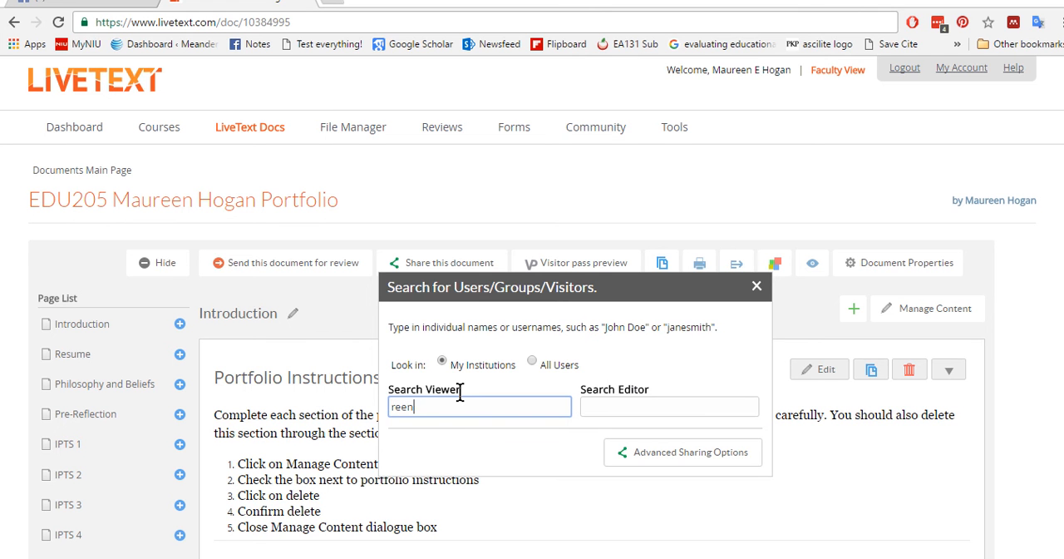
pyautogui.write('hogan')
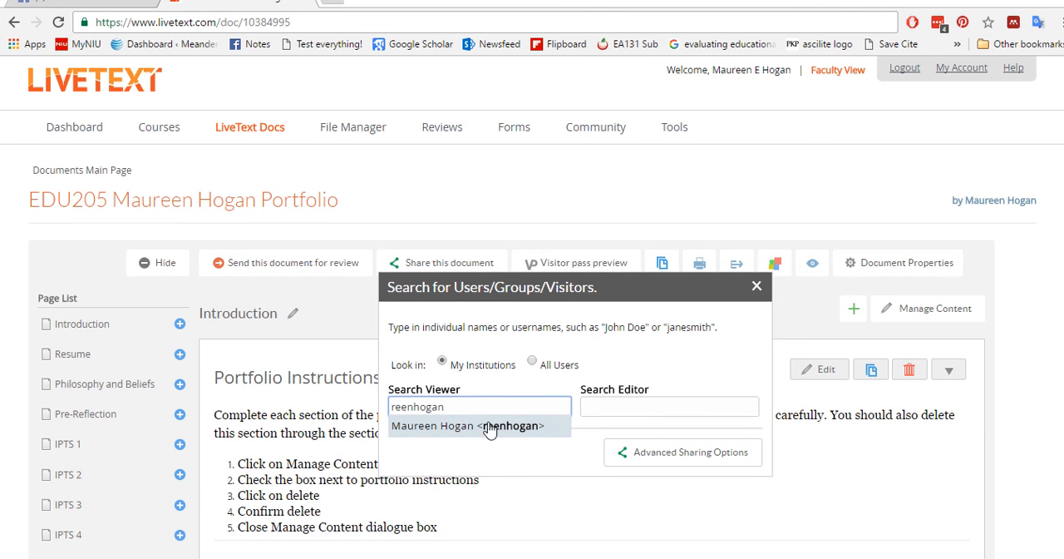
pyautogui.click(468, 426)
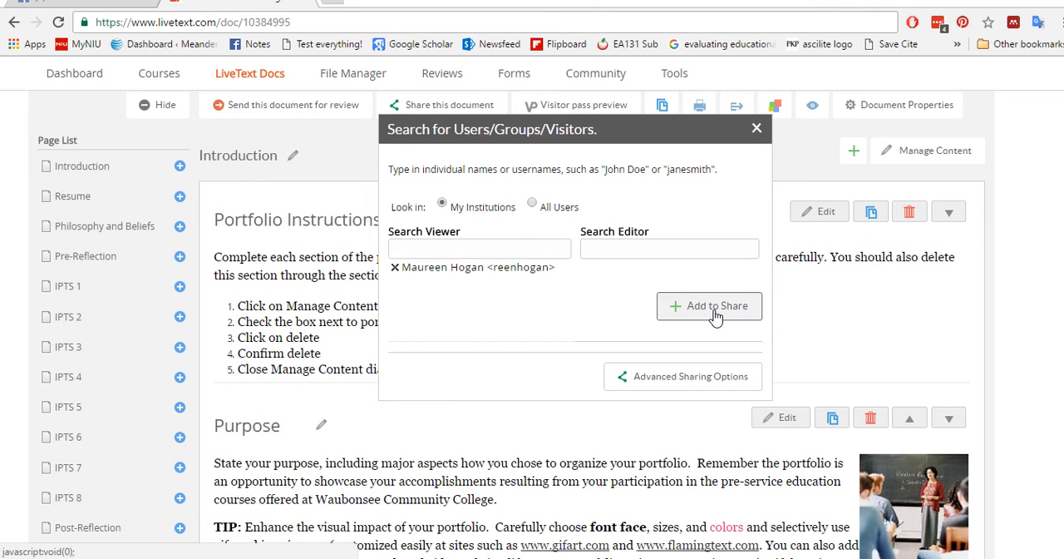
pyautogui.click(755, 127)
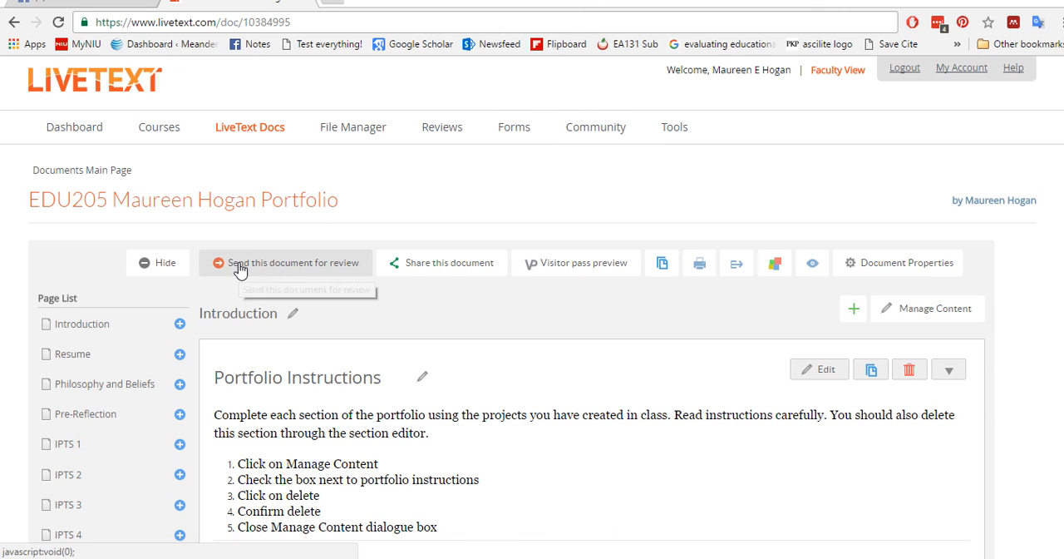
# Step: Search 'ree' under Send for review and select the suggested user as reviewer
pyautogui.click(286, 263)
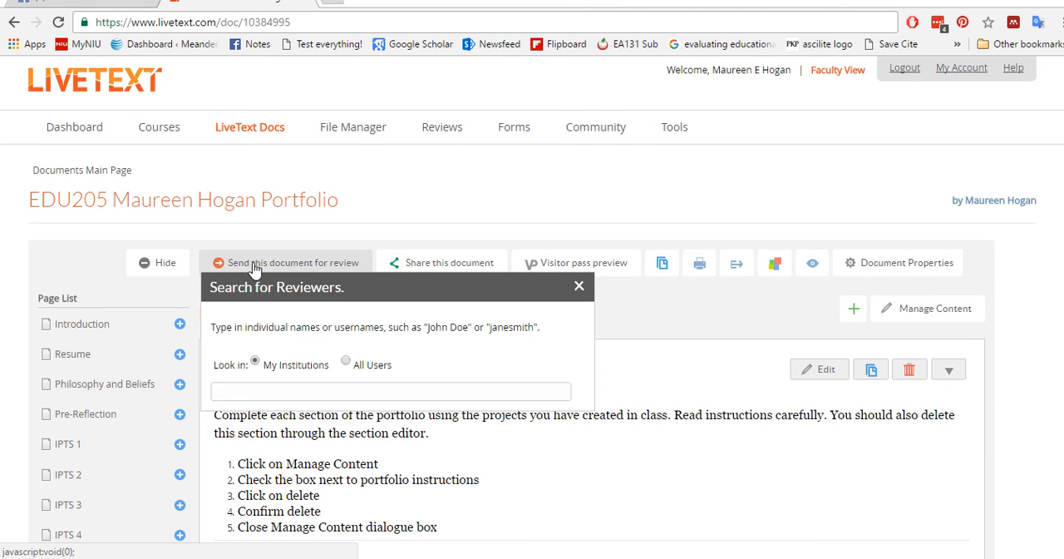
pyautogui.write('reenhogan')
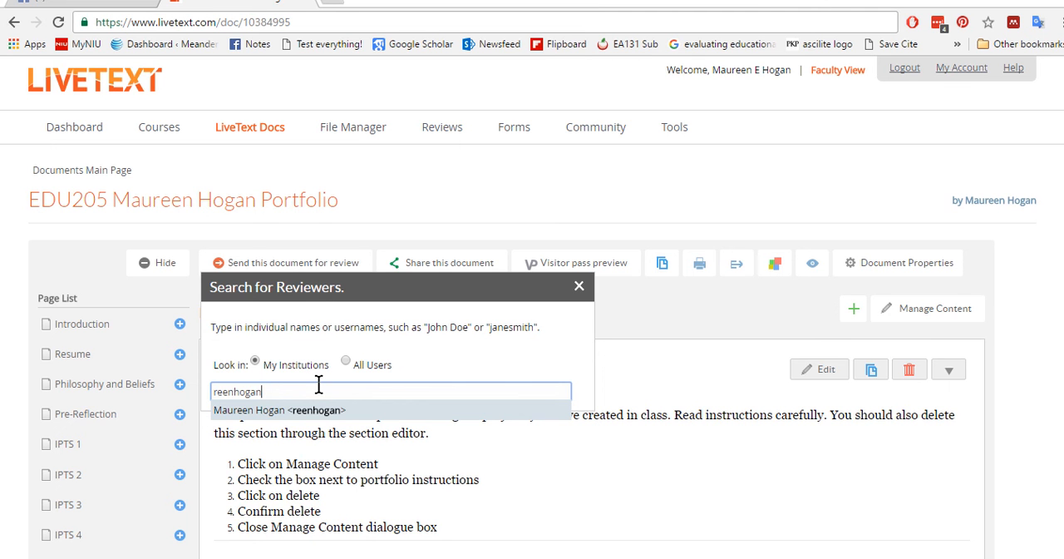
pyautogui.click(280, 409)
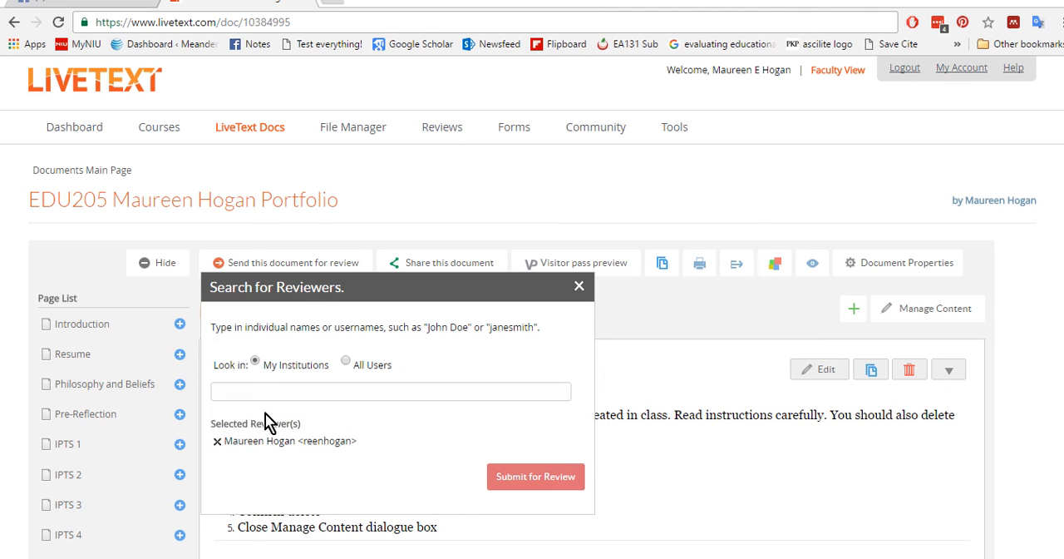
pyautogui.moveTo(591, 279)
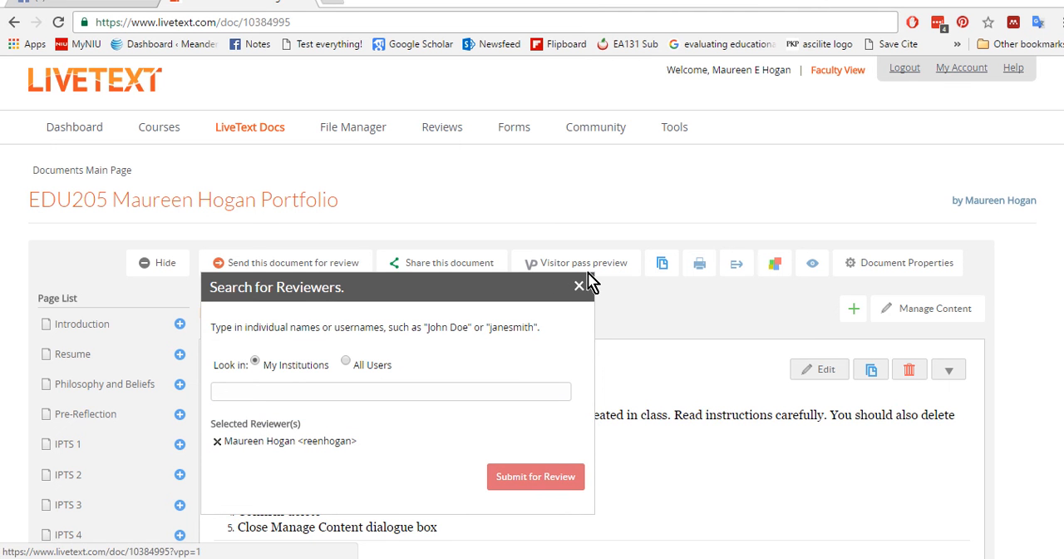